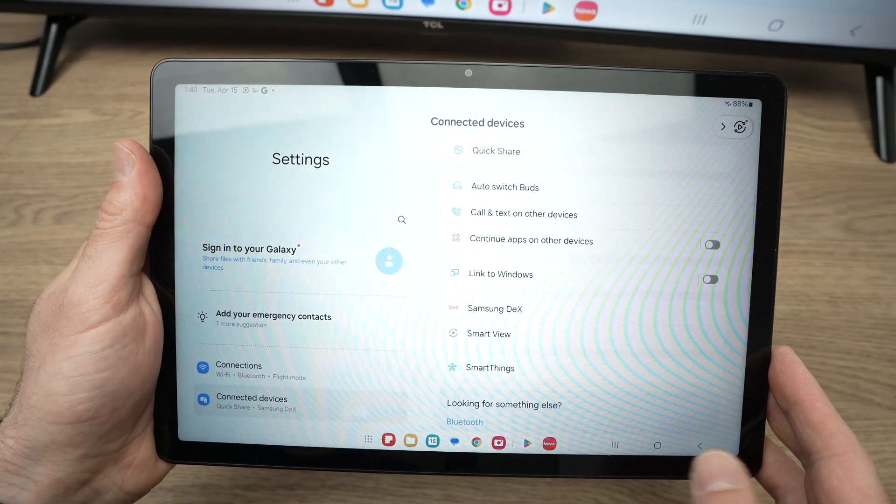
Reach the Smart View screen-mirroring page via Connections and Connected devices.
left_click(641, 445)
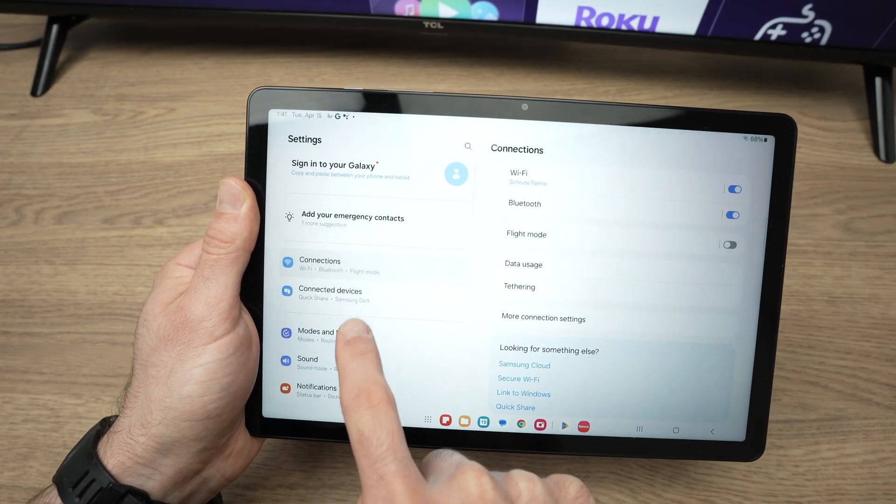
left_click(330, 294)
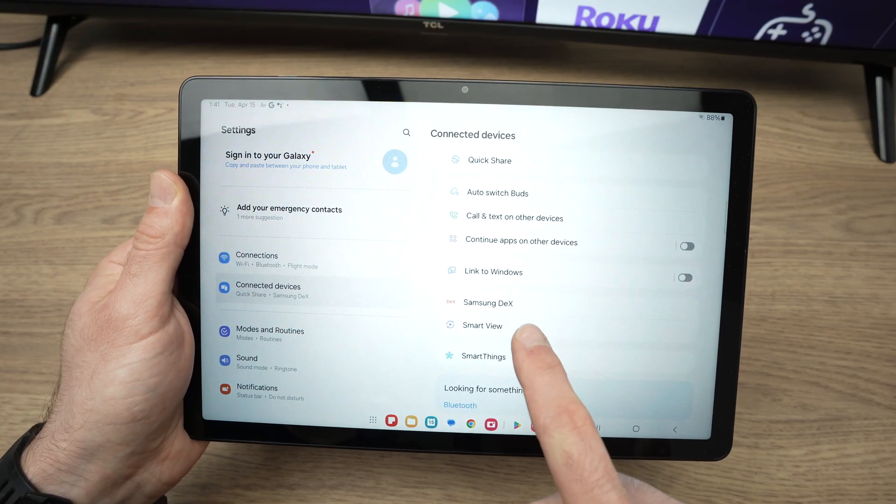
left_click(481, 325)
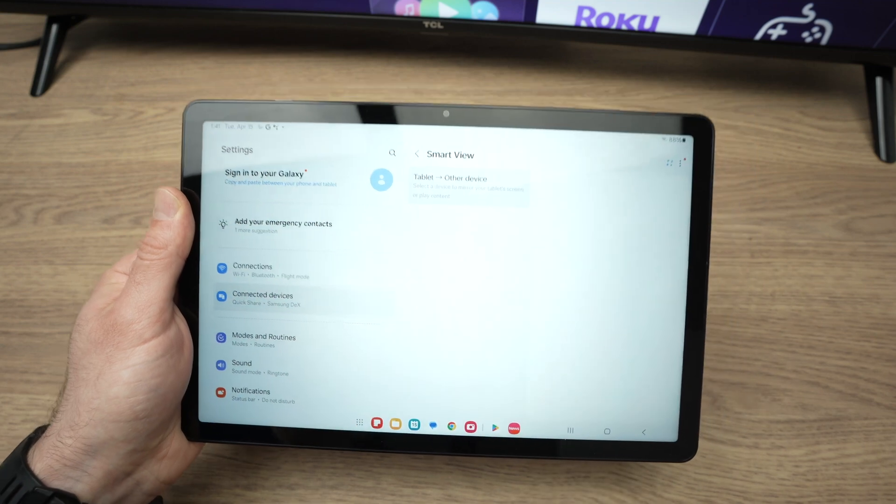